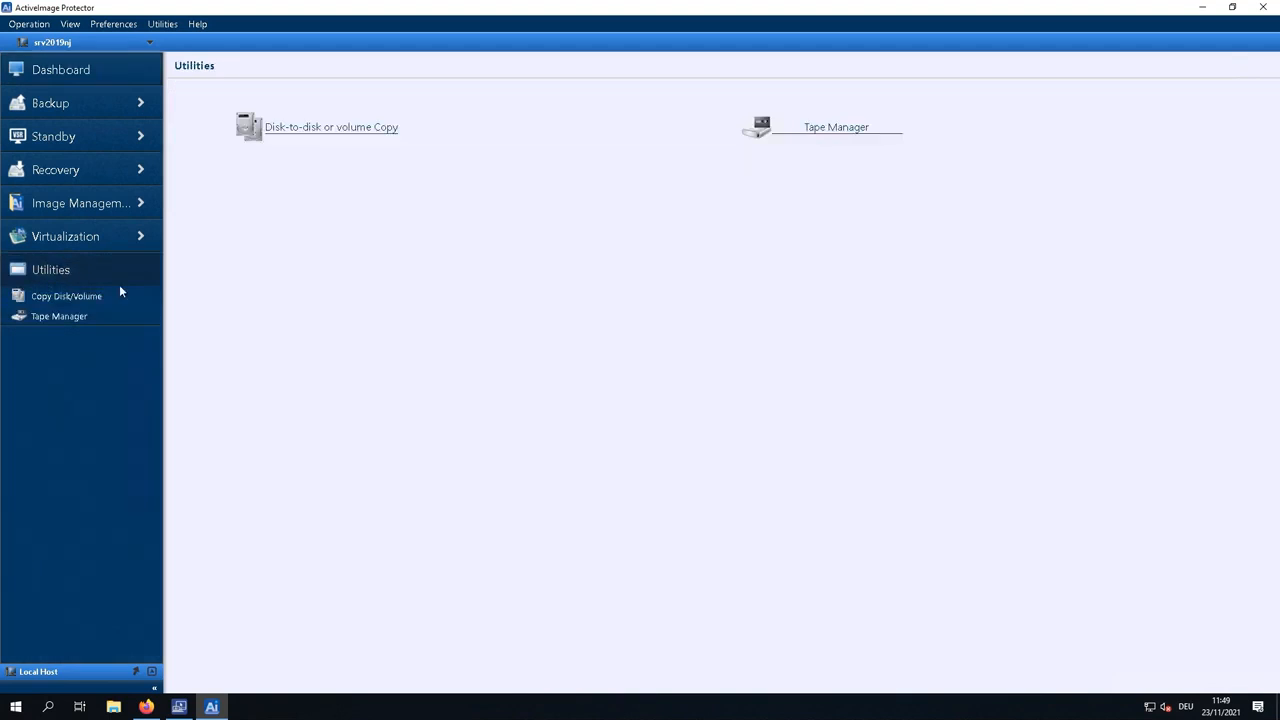
pyautogui.moveTo(740, 371)
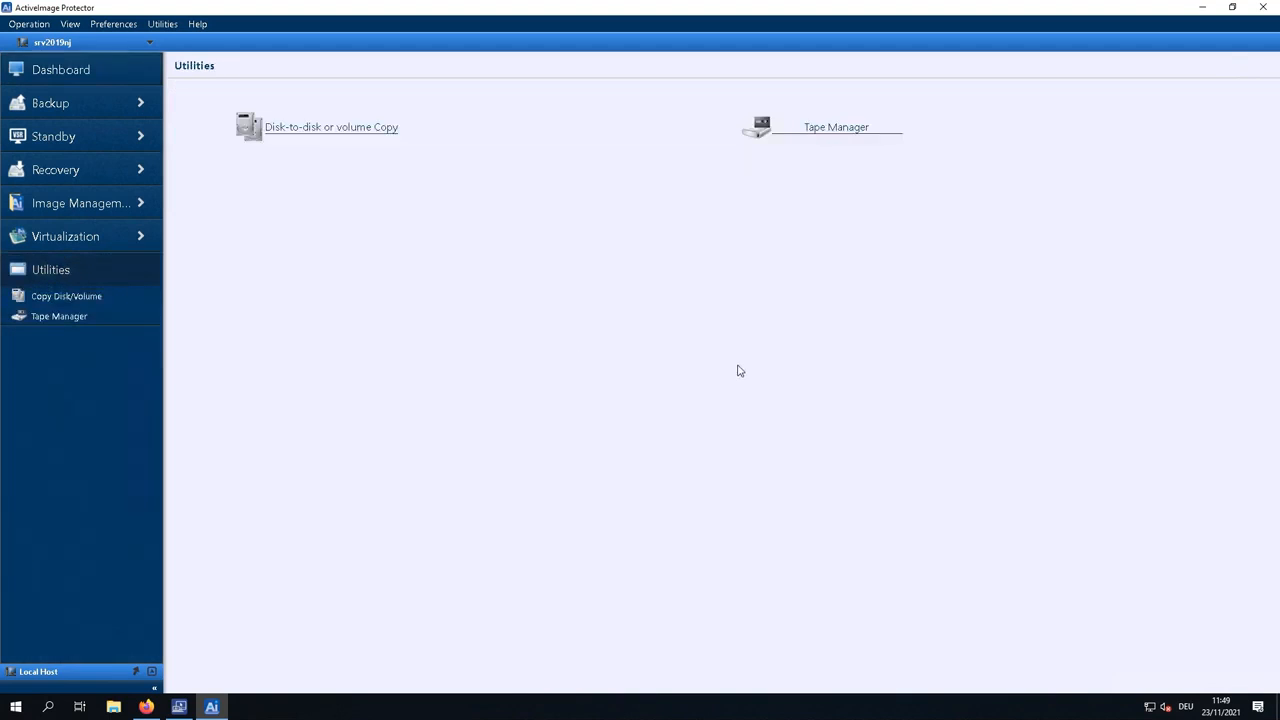